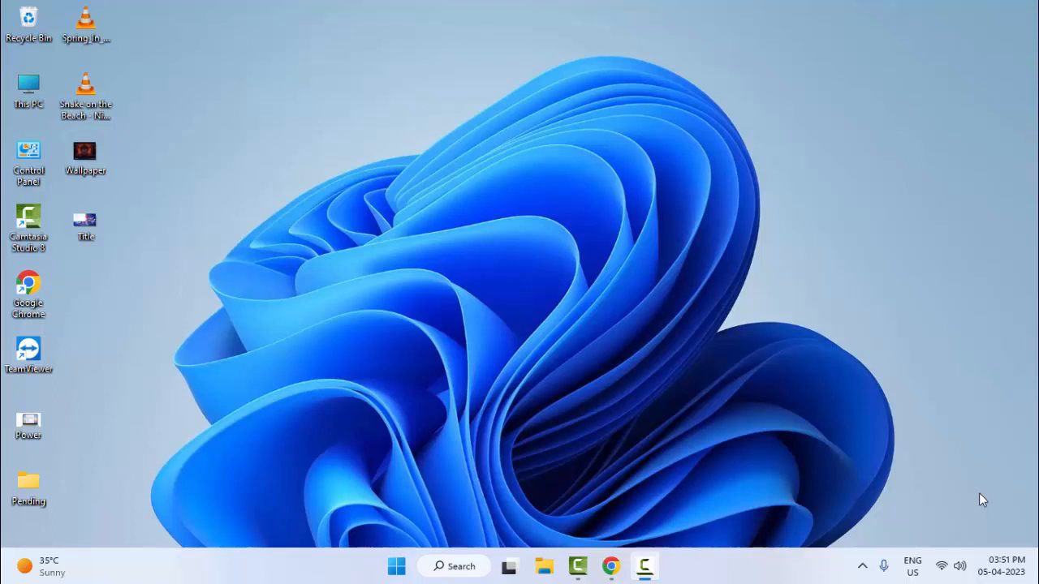
mouse_move(614, 263)
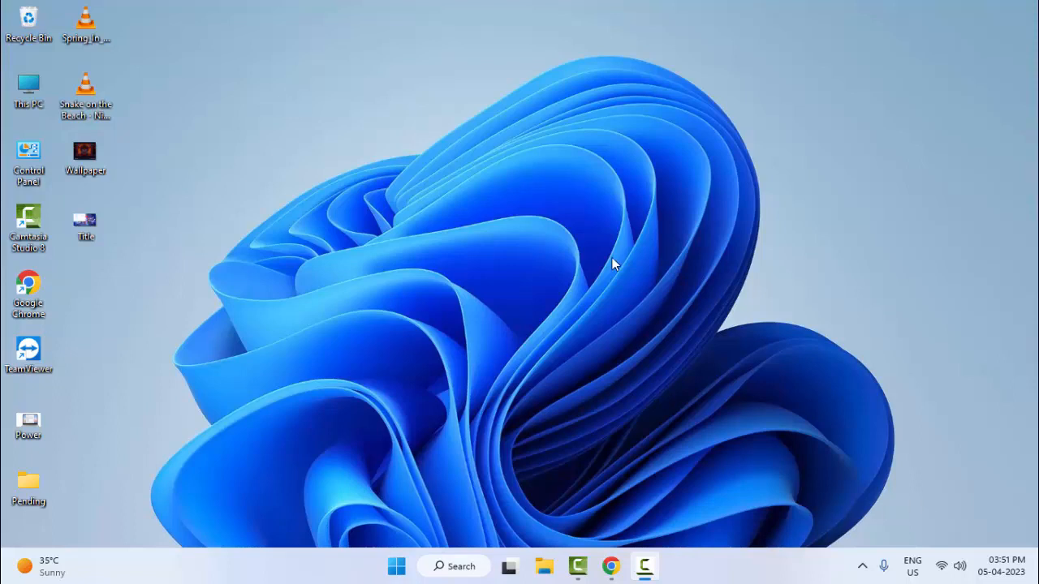
mouse_move(601, 544)
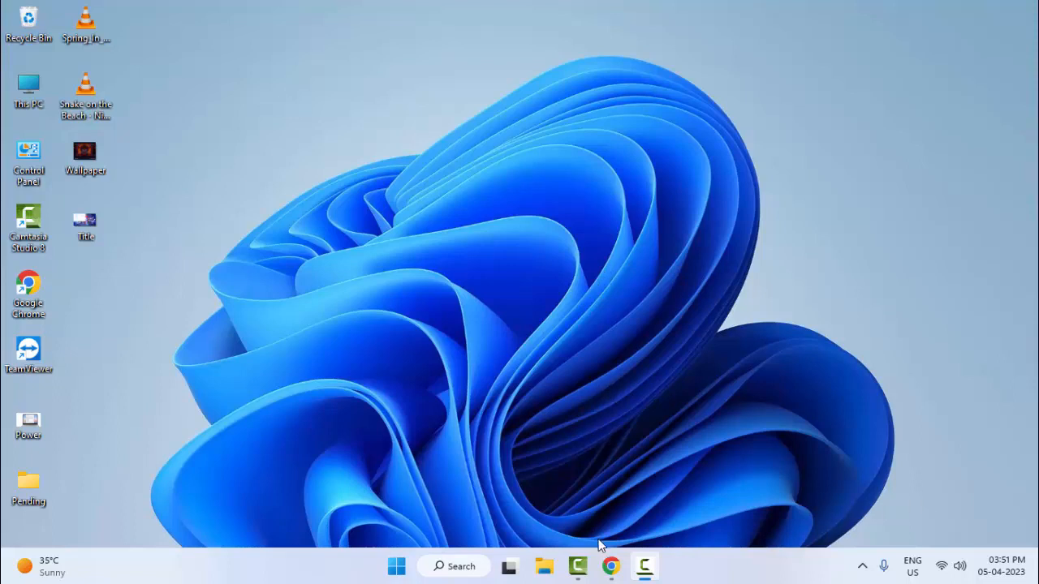
Step: Clear Basic browsing data for All time with browsing history, cookies and cached files ticked
click(610, 565)
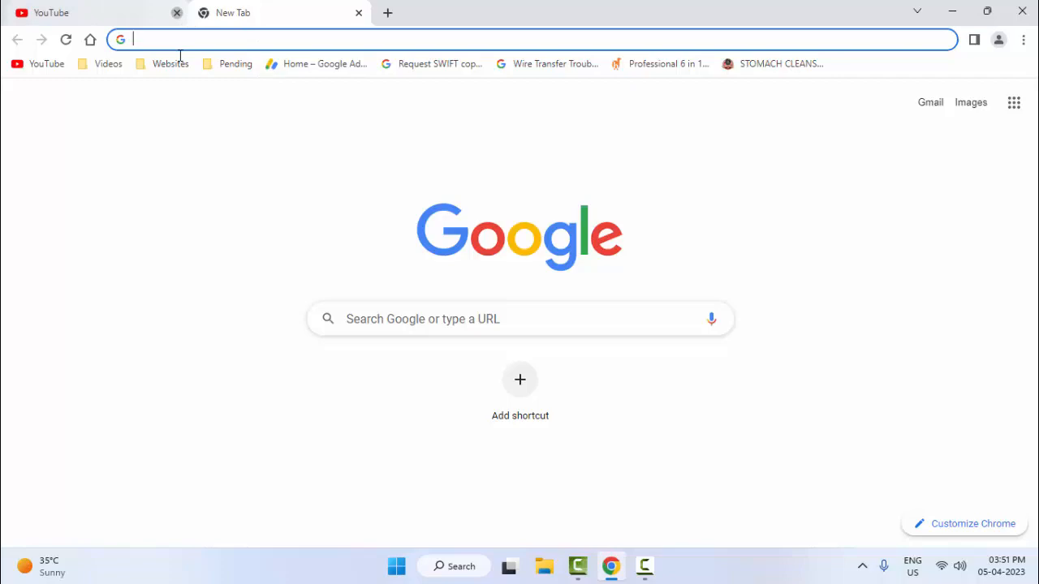
click(175, 13)
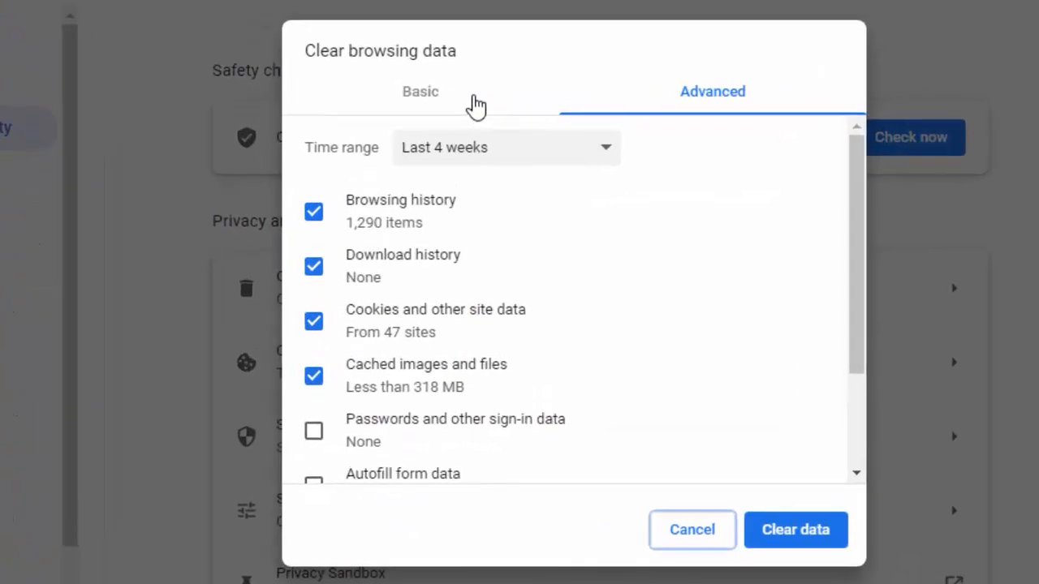
click(421, 91)
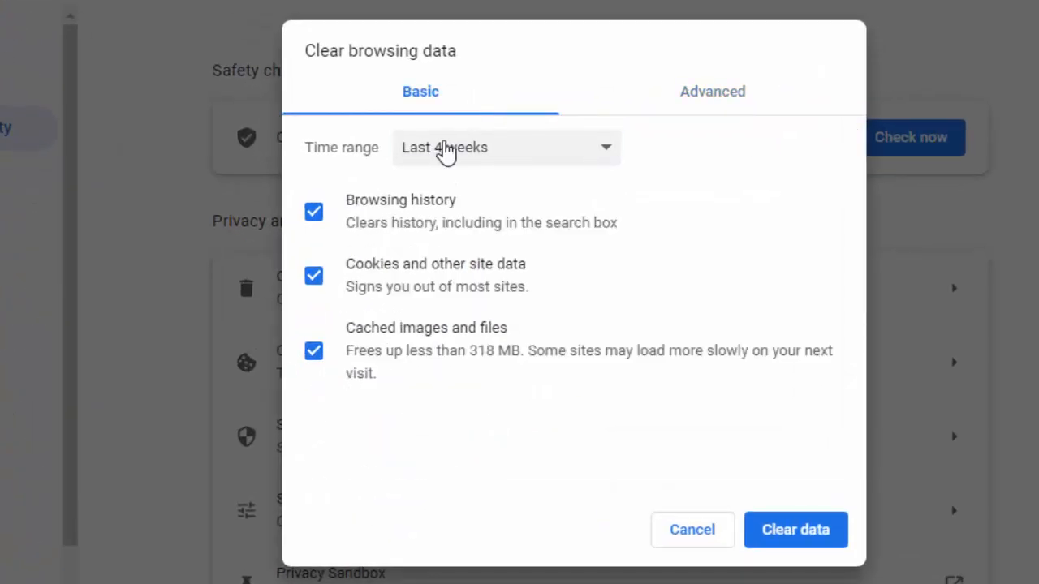
click(505, 146)
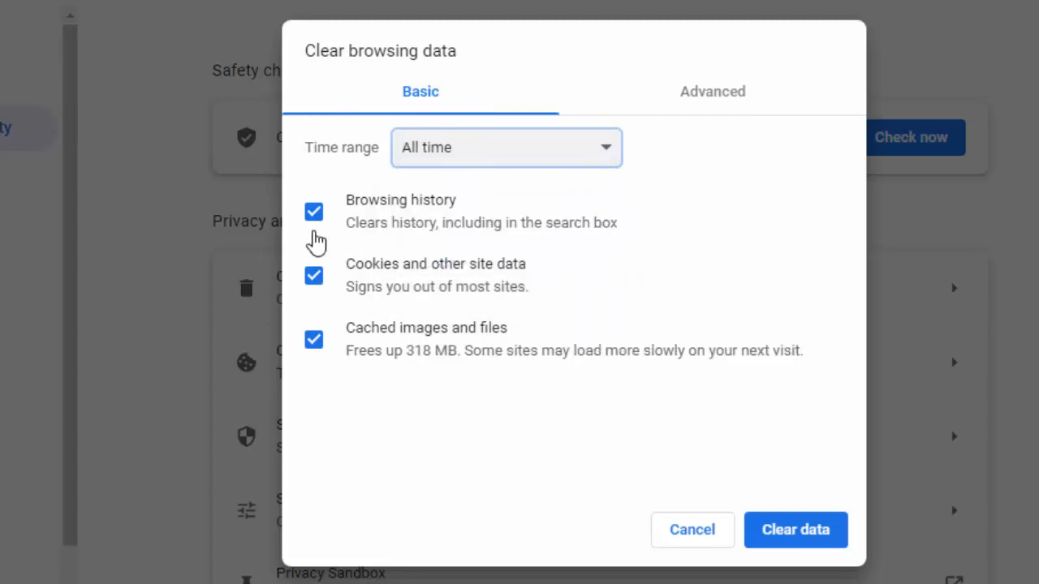
click(314, 211)
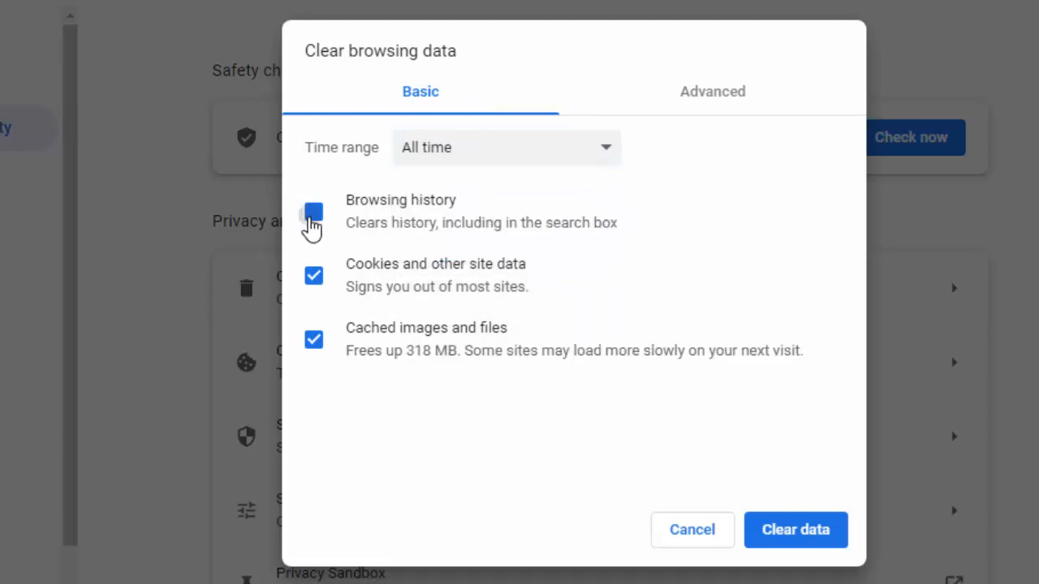
click(313, 211)
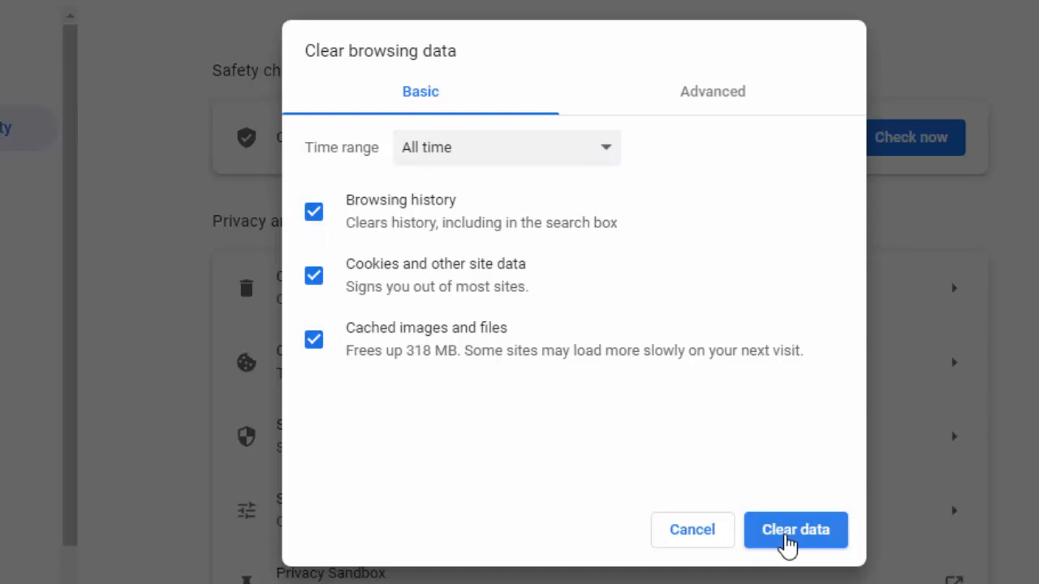
click(795, 529)
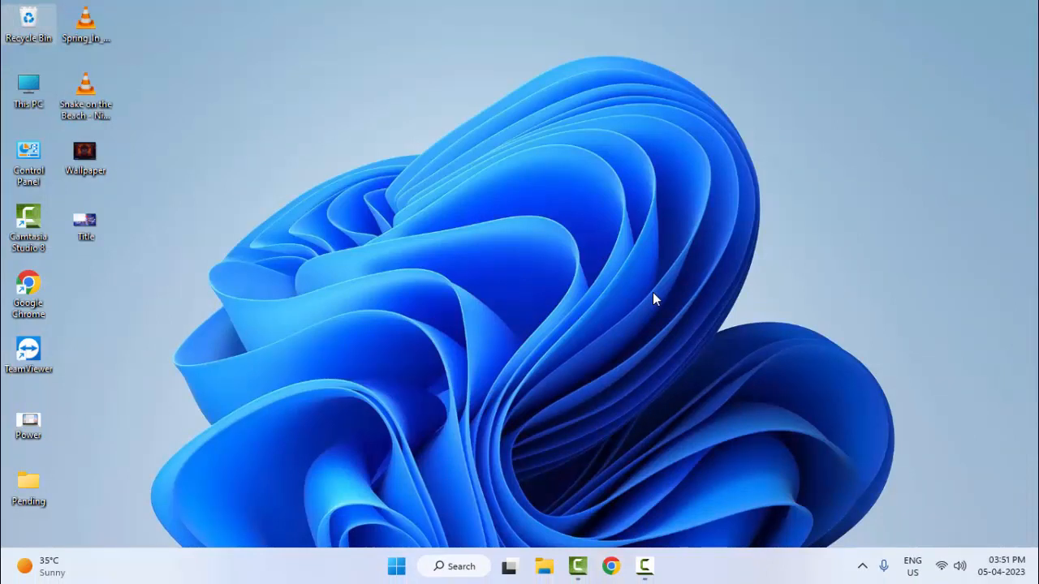
Step: Search Start for 'vp' and reach the Windows VPN settings page
click(396, 565)
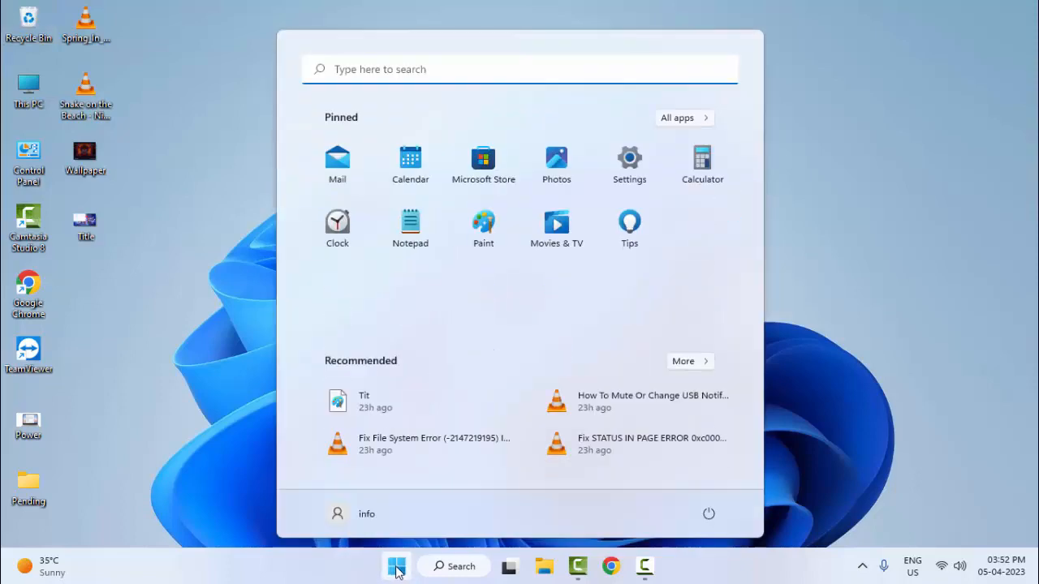
text(vpn)
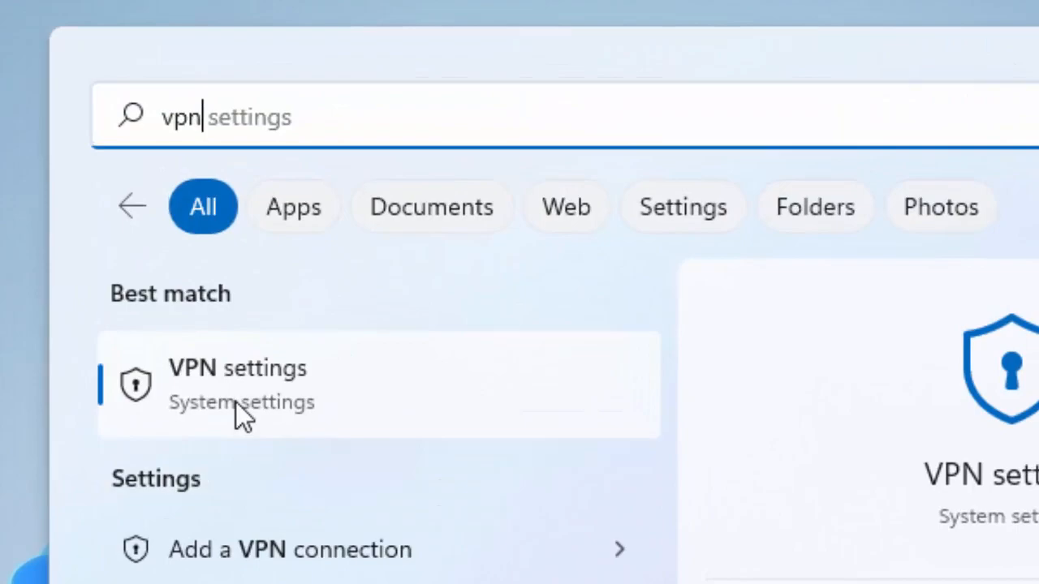
click(237, 381)
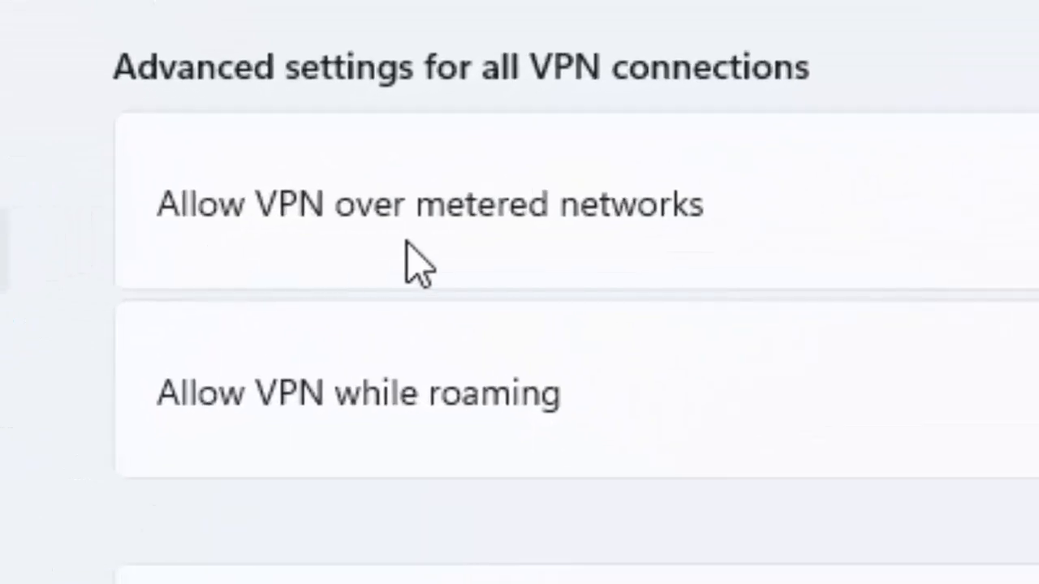
mouse_move(633, 279)
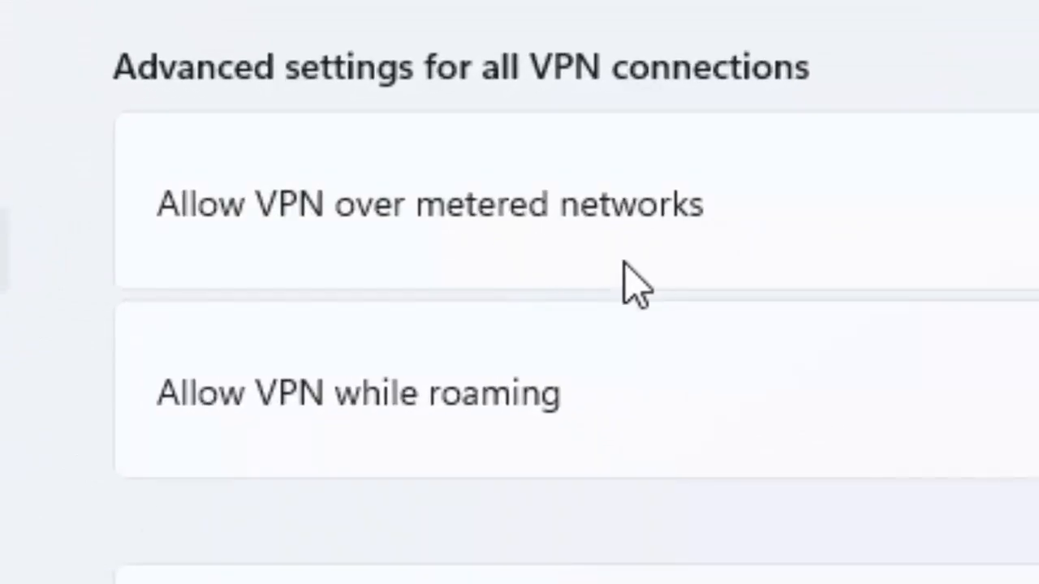
mouse_move(429, 451)
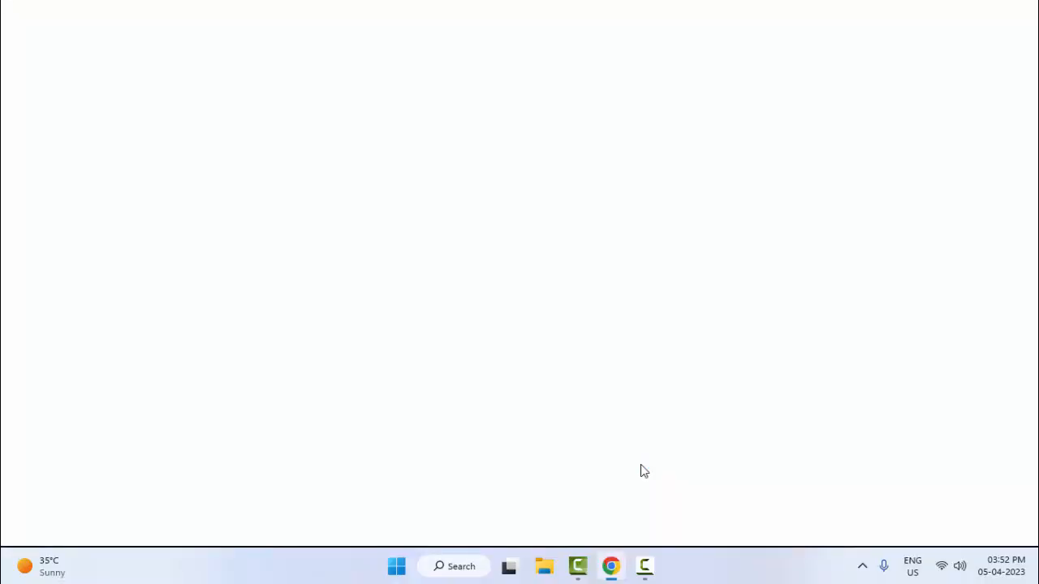
Step: Reopen Chrome and reach its Settings page from the main menu
click(610, 565)
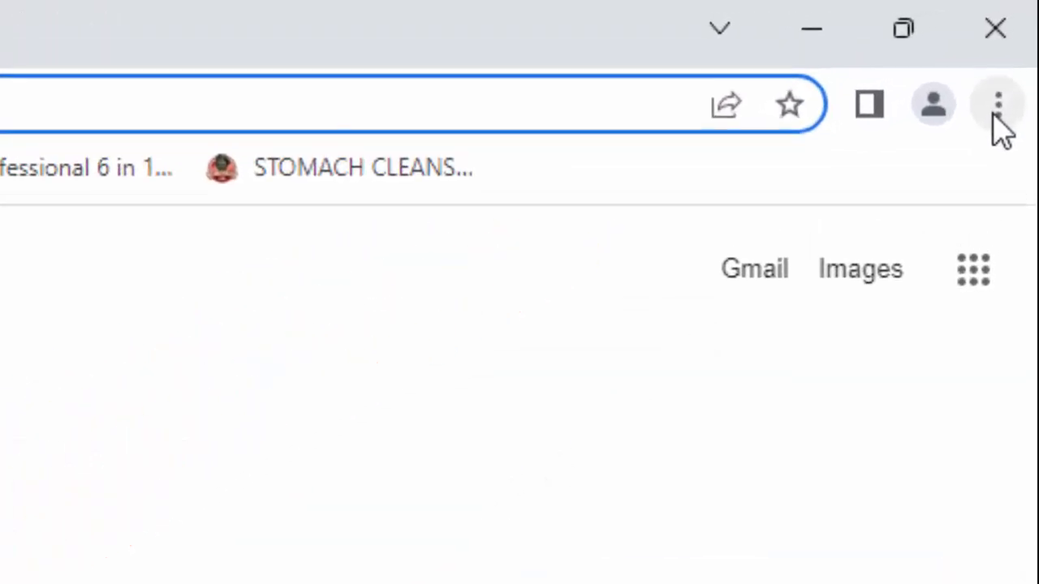
click(997, 104)
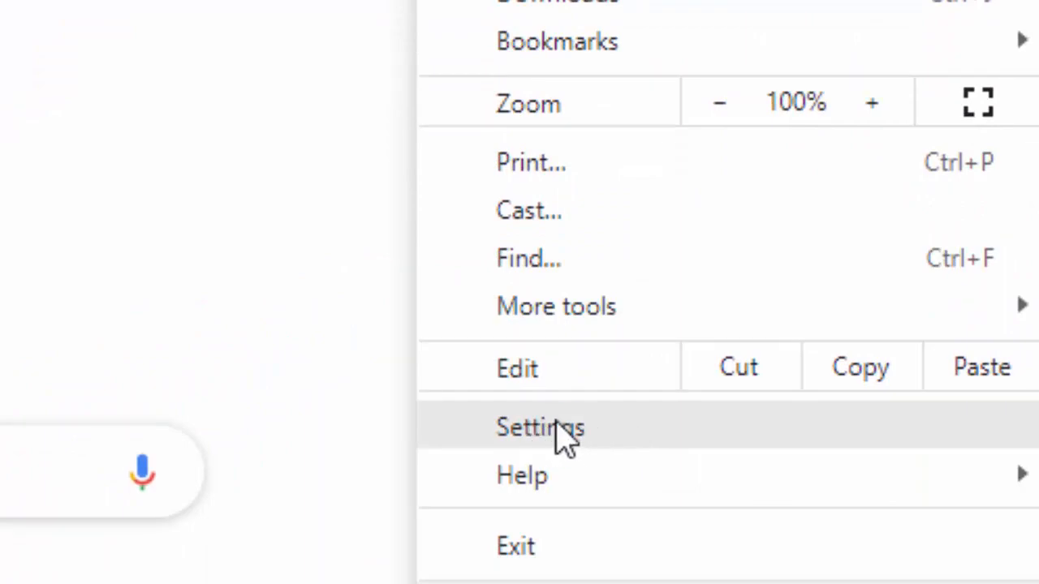
click(539, 429)
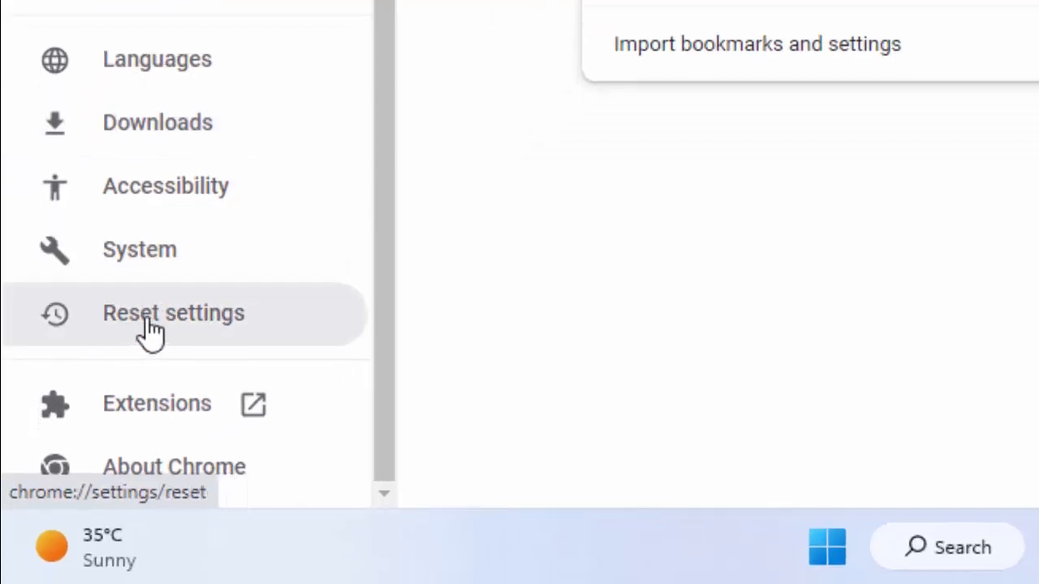
Step: Restore Chrome settings to their original defaults and confirm the reset
click(172, 313)
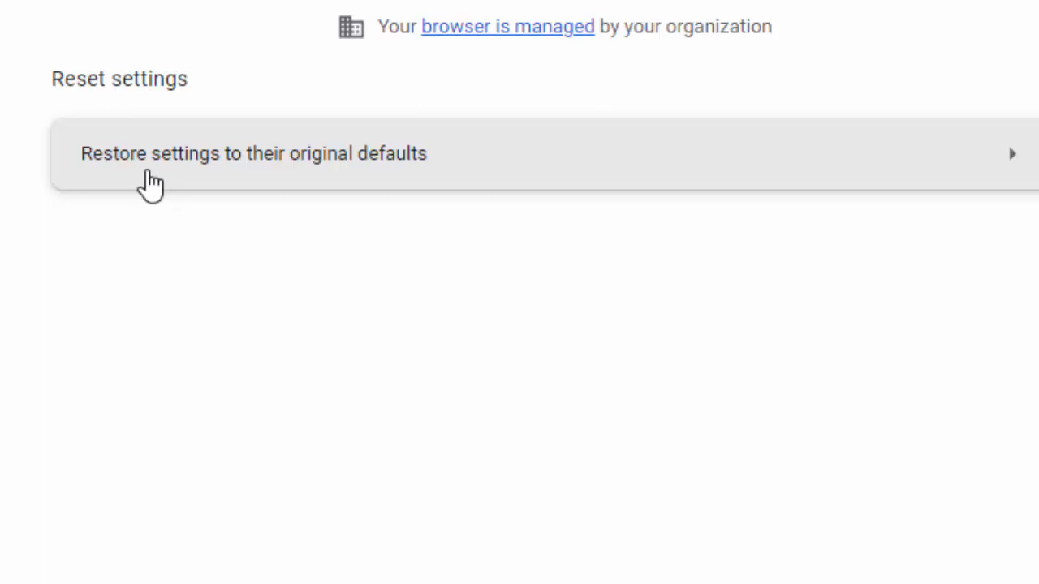
mouse_move(337, 180)
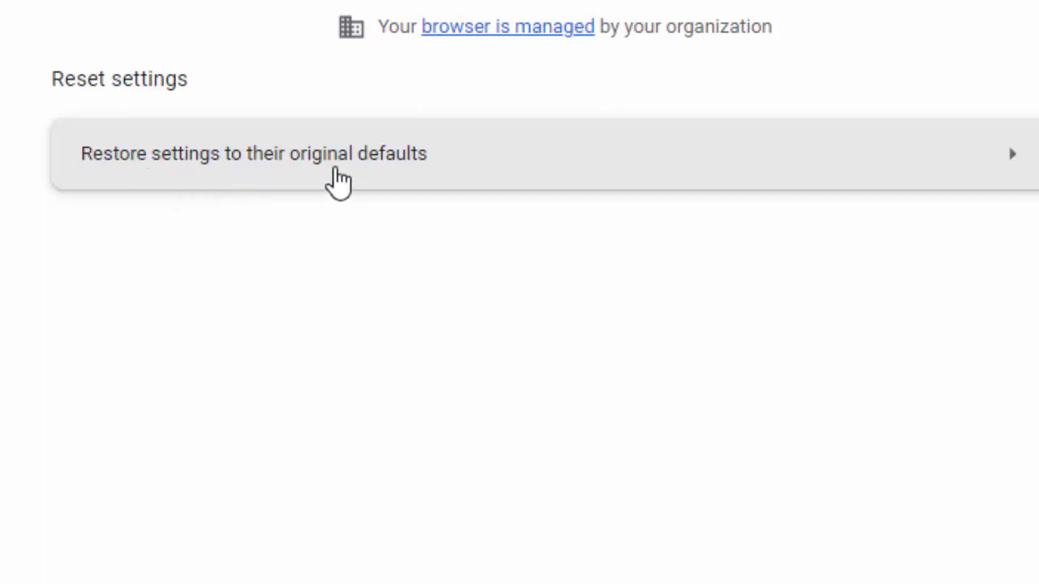
click(253, 153)
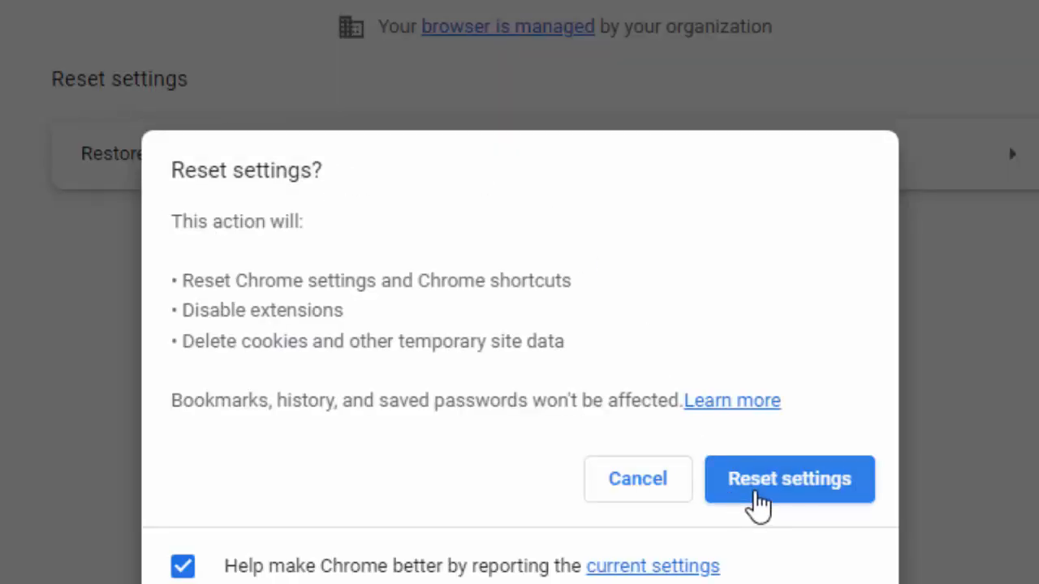
click(789, 477)
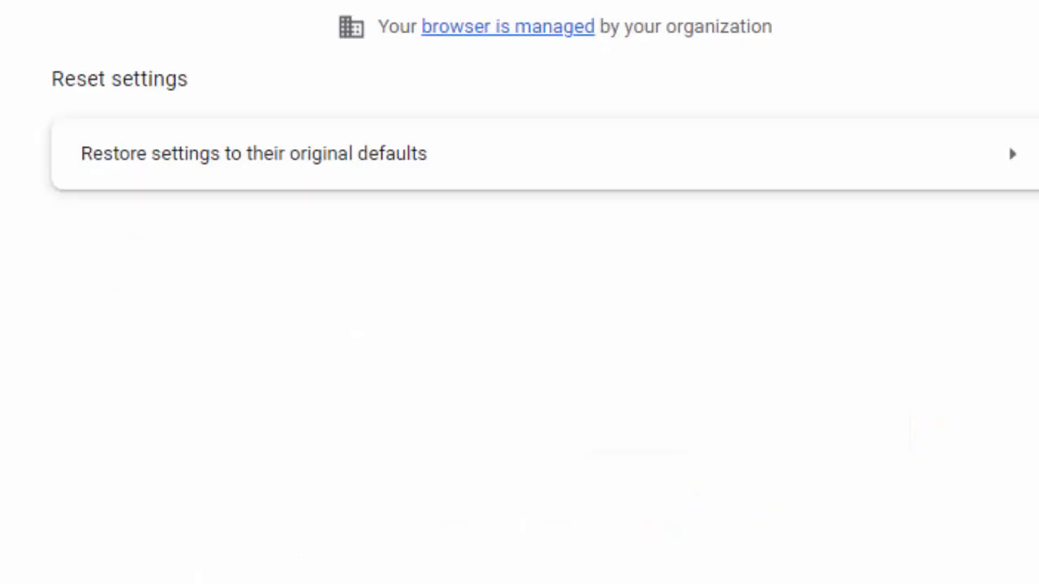